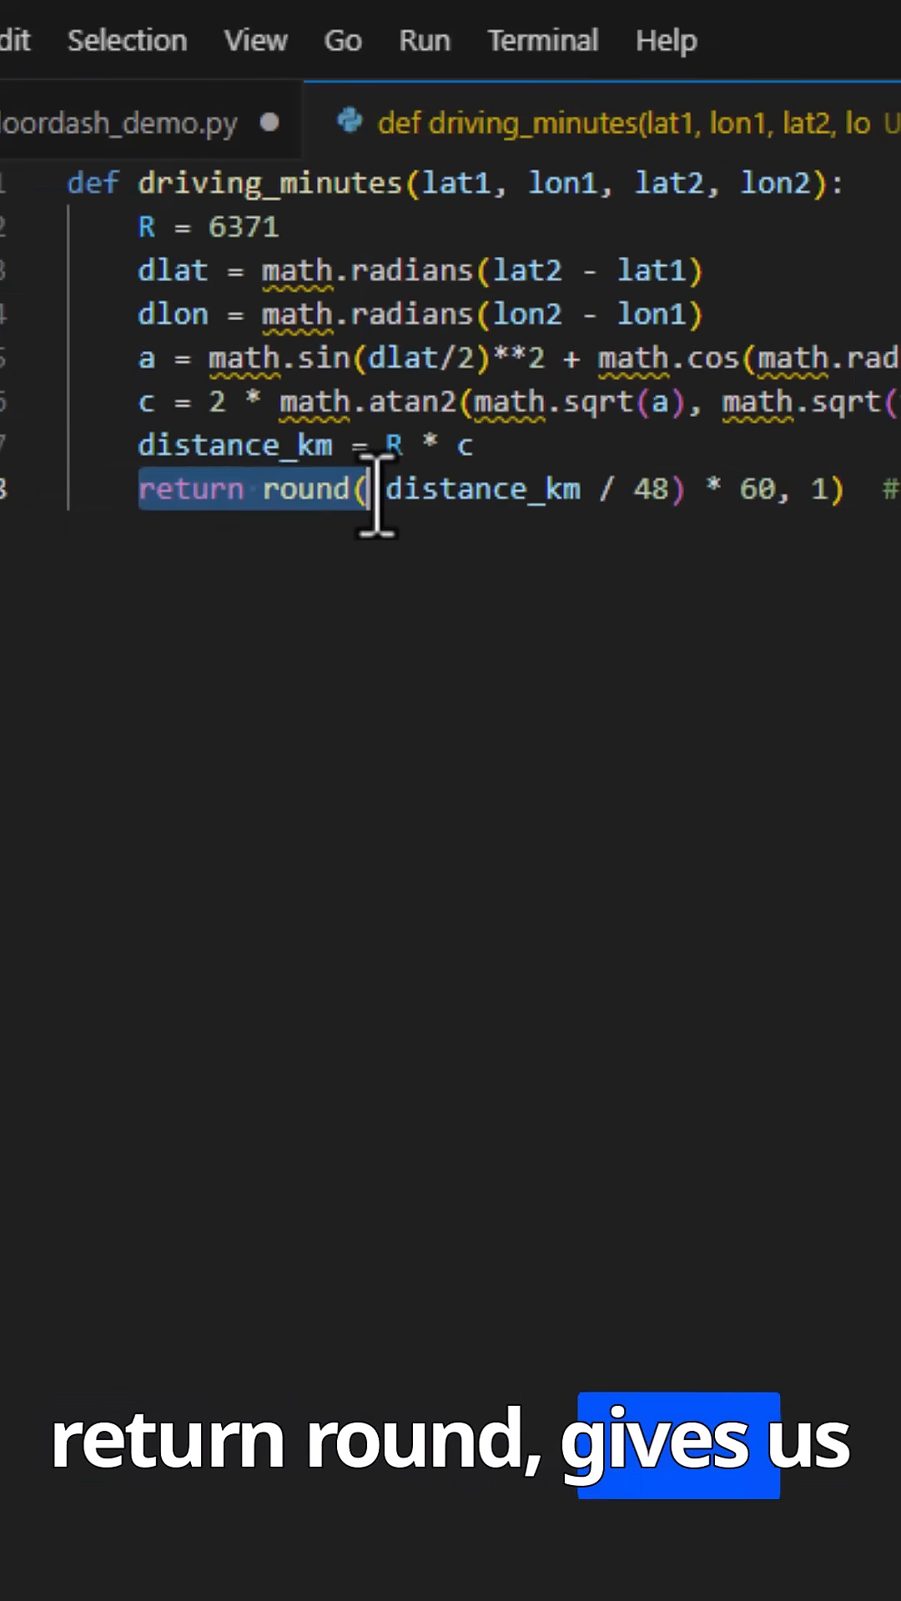
# Highlight the while loop header with its current and batch setup lines in find_best_batches
pyautogui.write('(orders):')
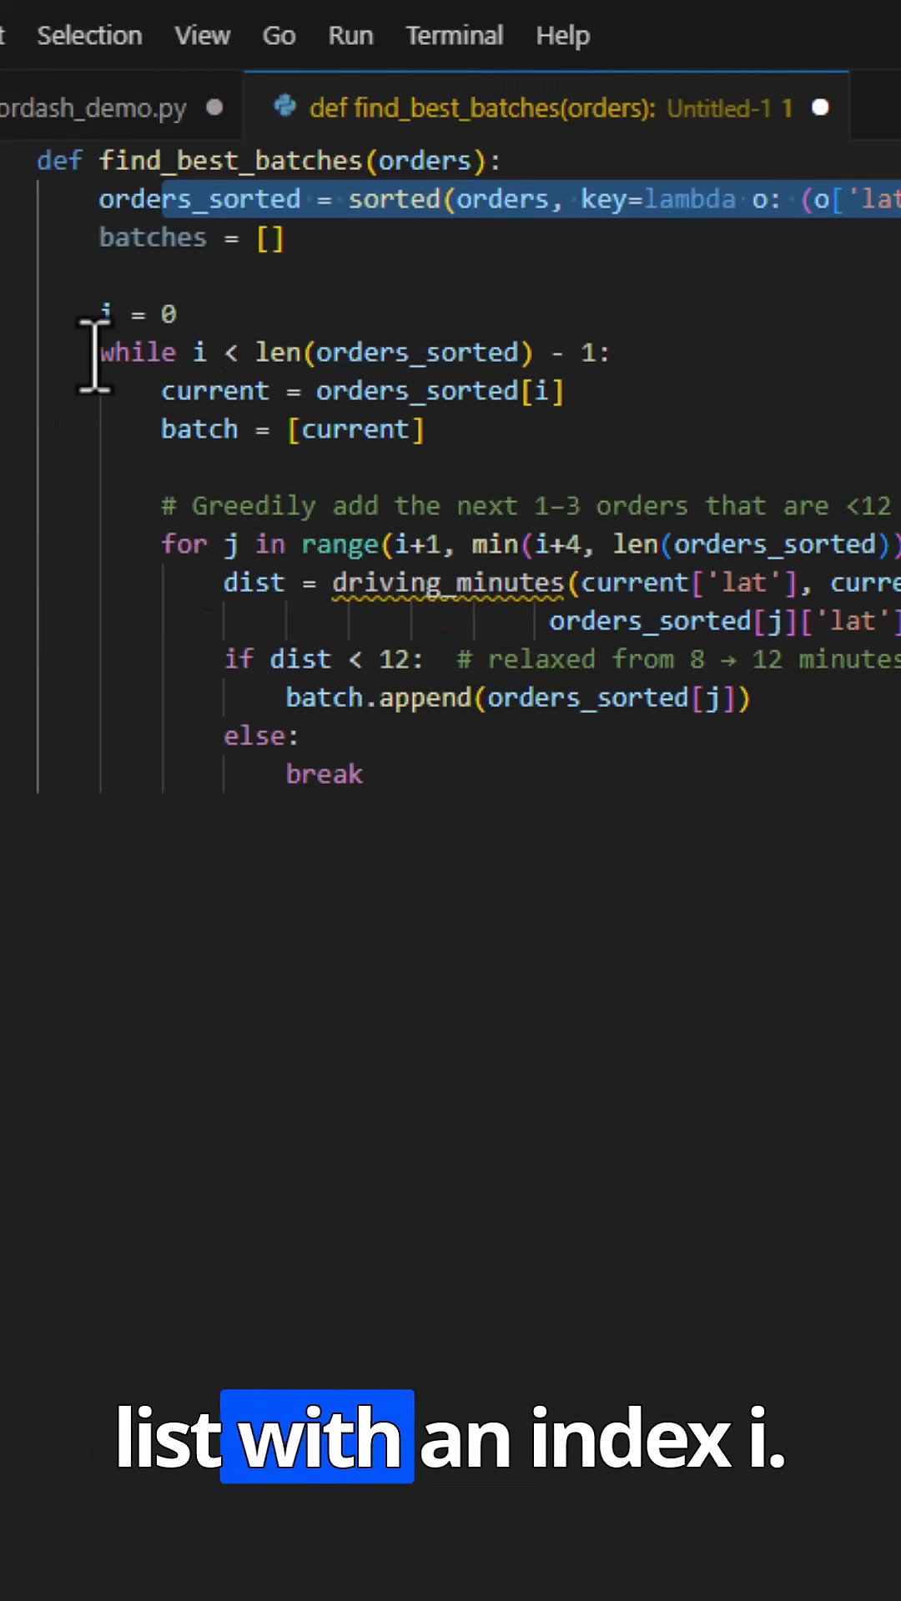
pyautogui.moveTo(100, 352); pyautogui.dragTo(572, 429)
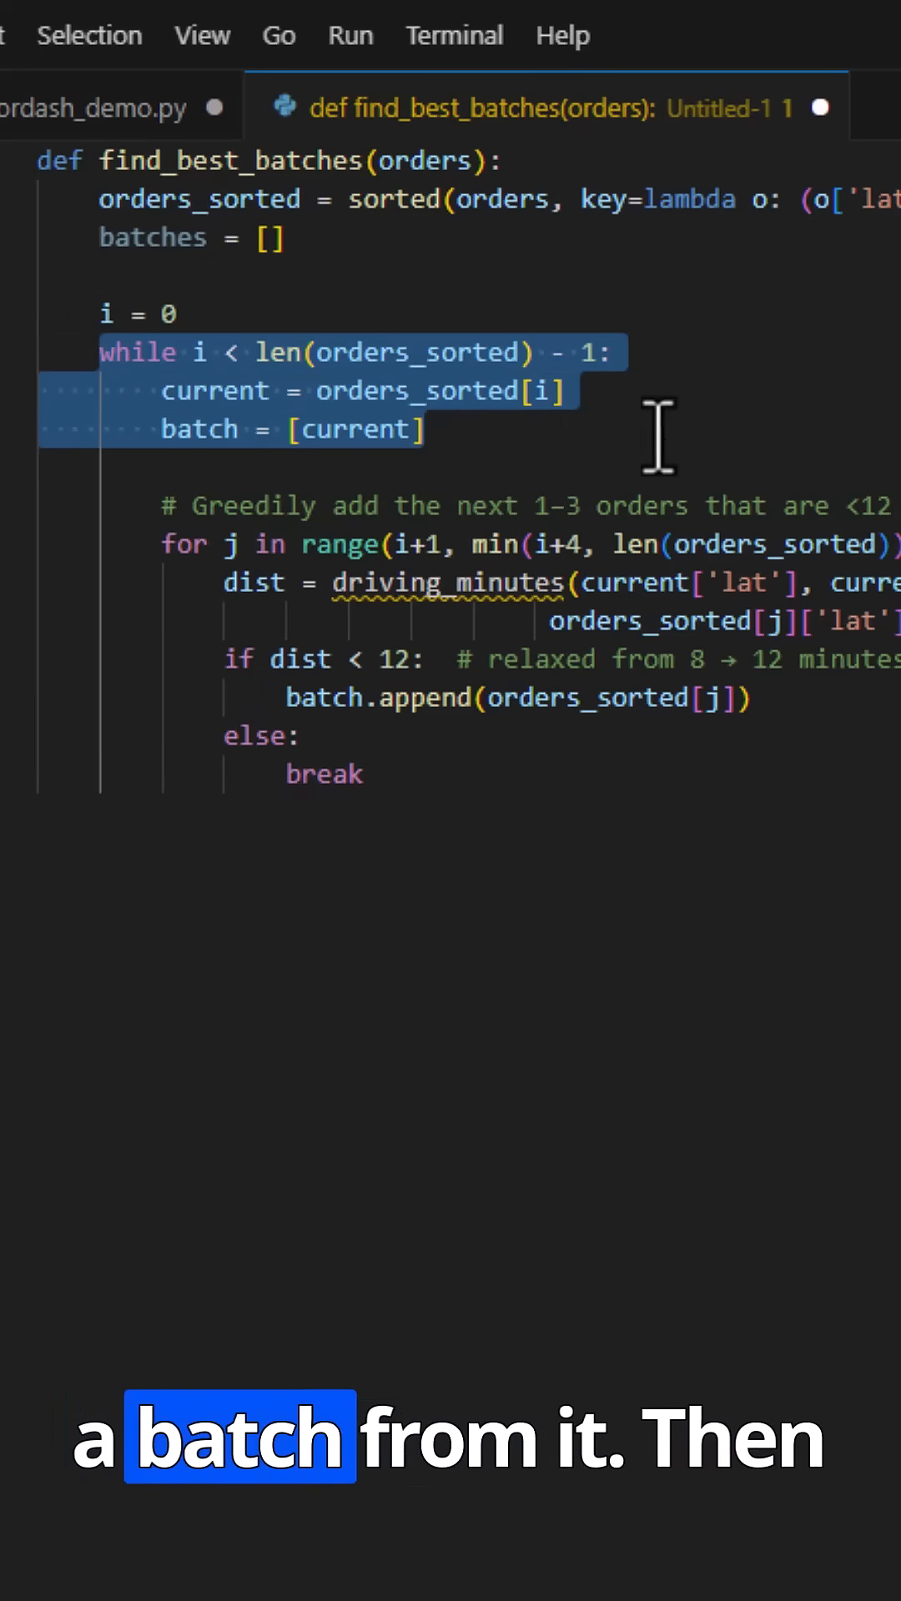
pyautogui.moveTo(172, 530)
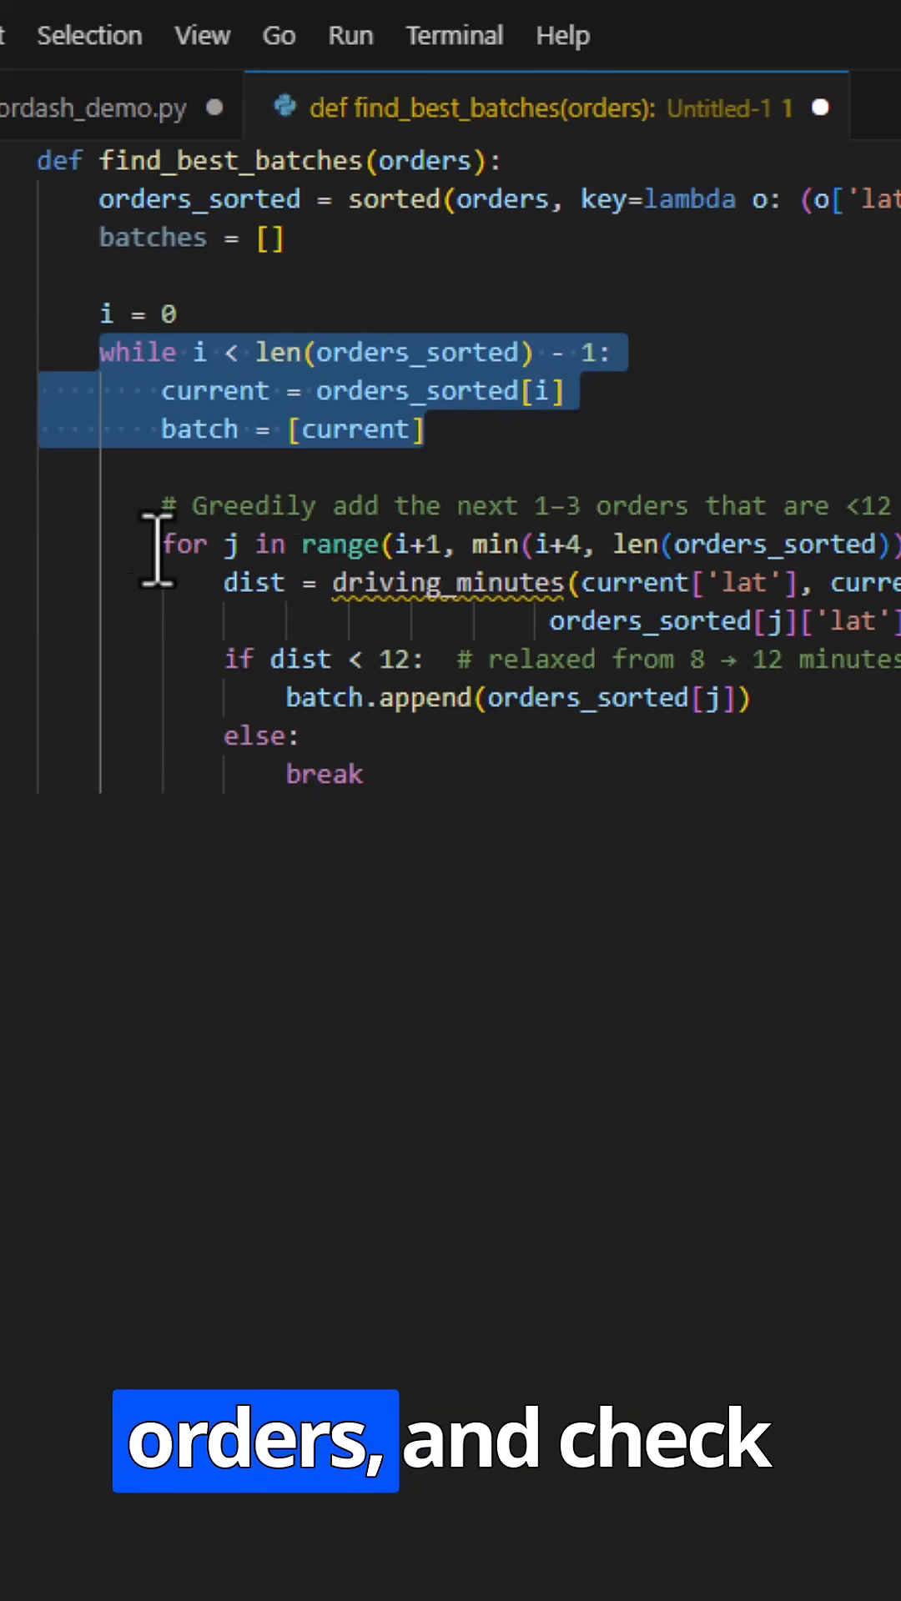
pyautogui.click(203, 543)
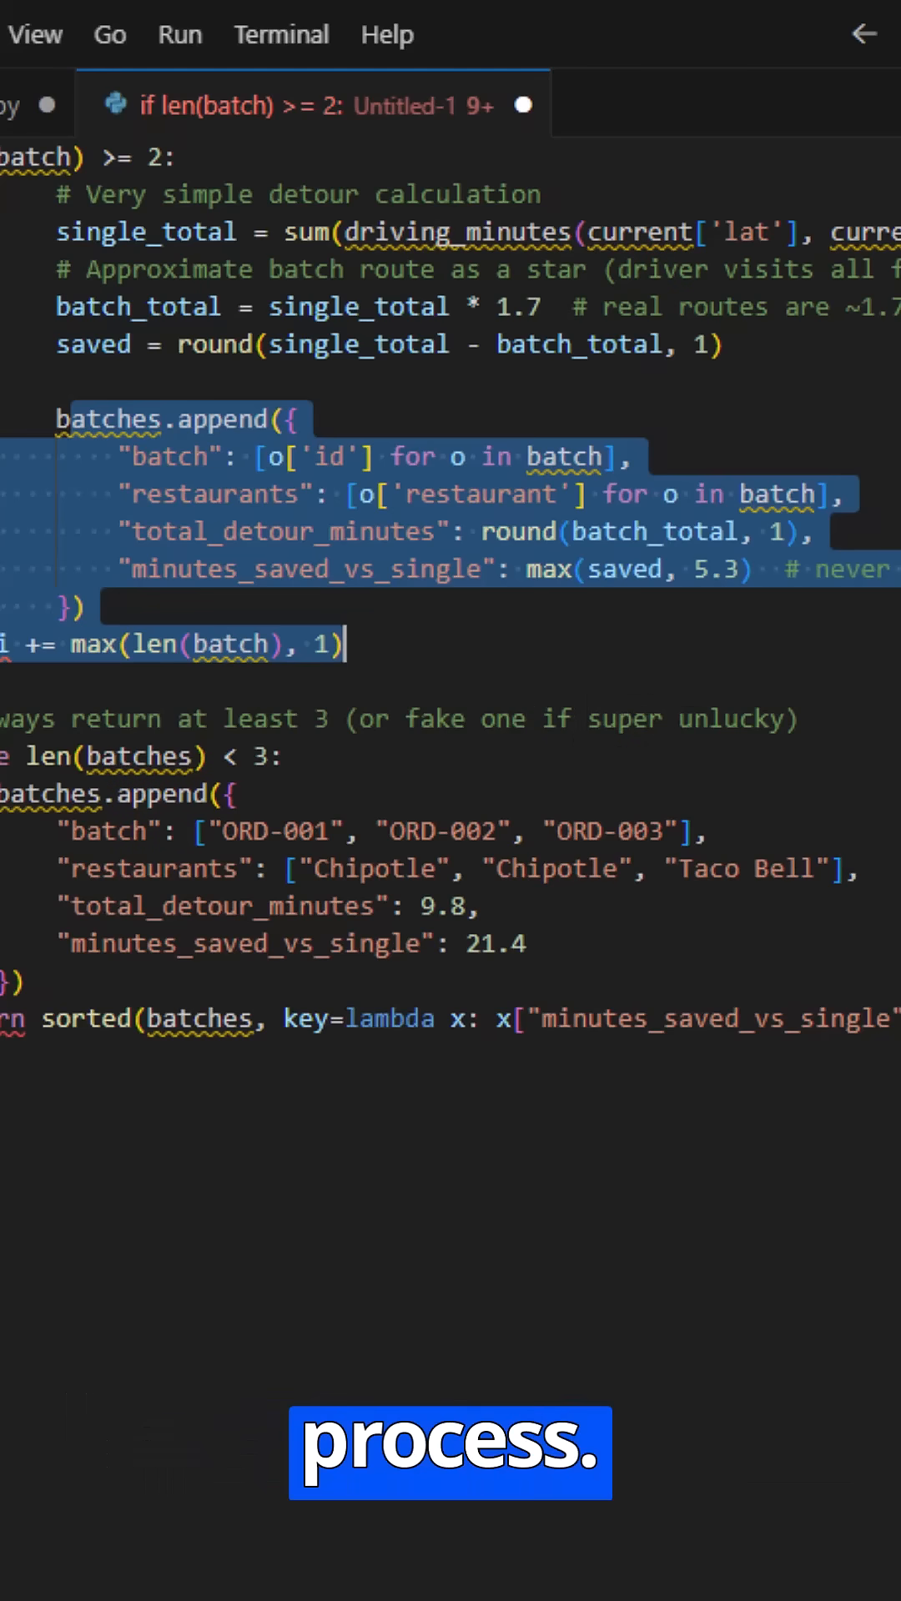
# Scroll down to the batches.append block, the len(batches) < 3 fallback and the sorted return
pyautogui.scroll(-3)
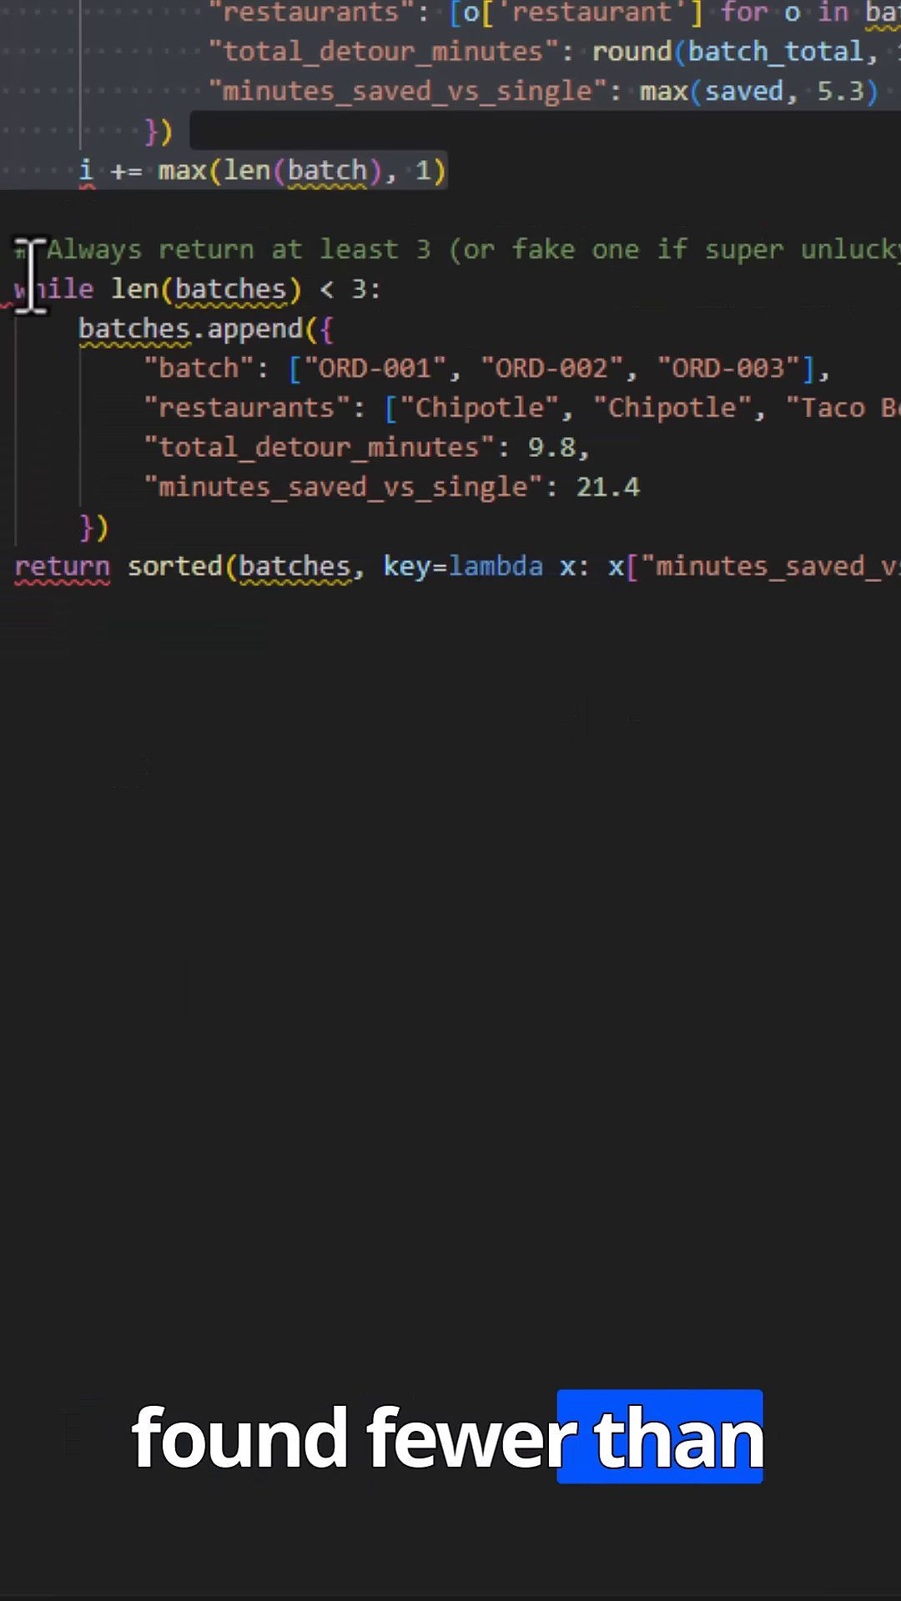